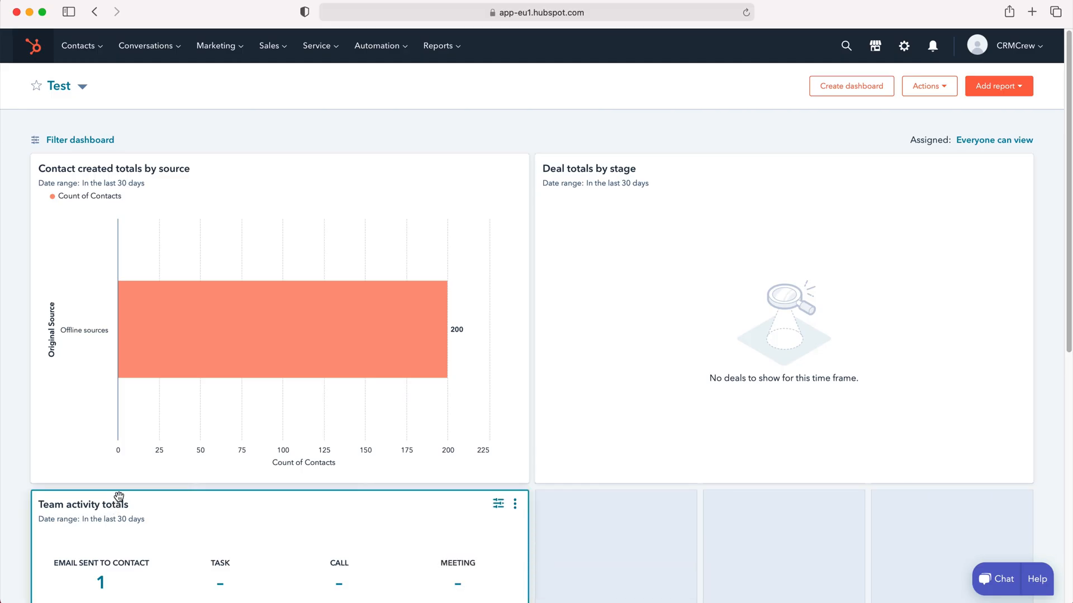
mouse_move(121, 494)
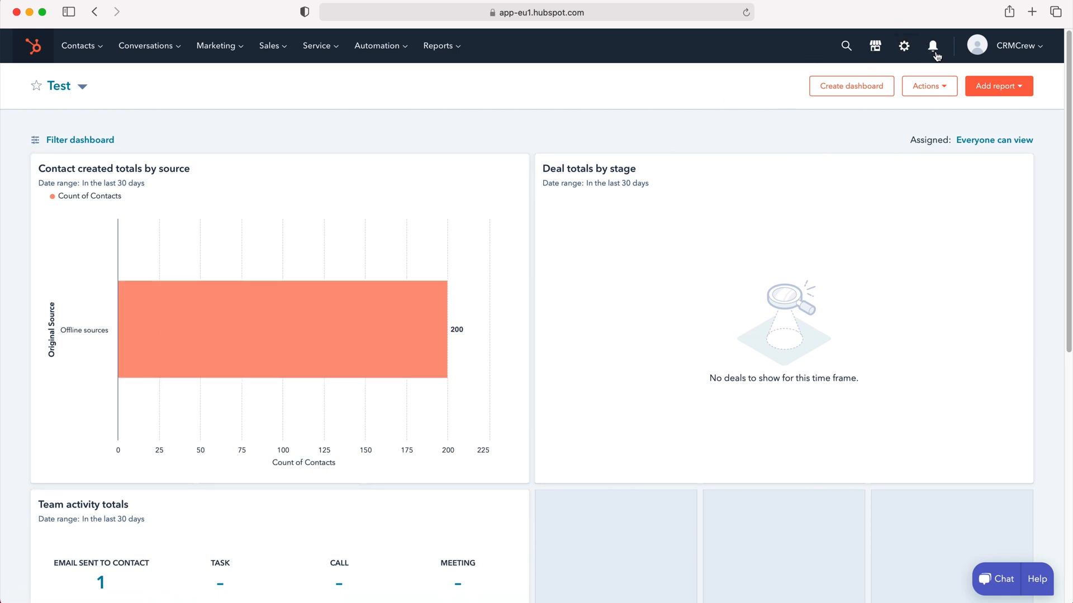
mouse_move(932, 46)
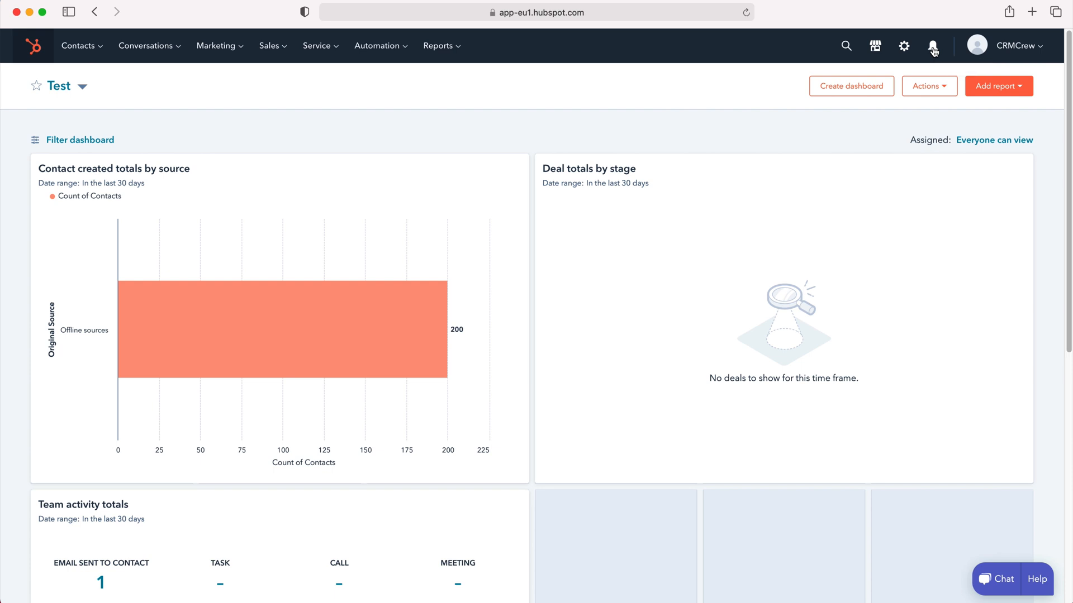
Step: Show the notifications panel with the browser prompt dismissed and the Filter options listed
click(931, 46)
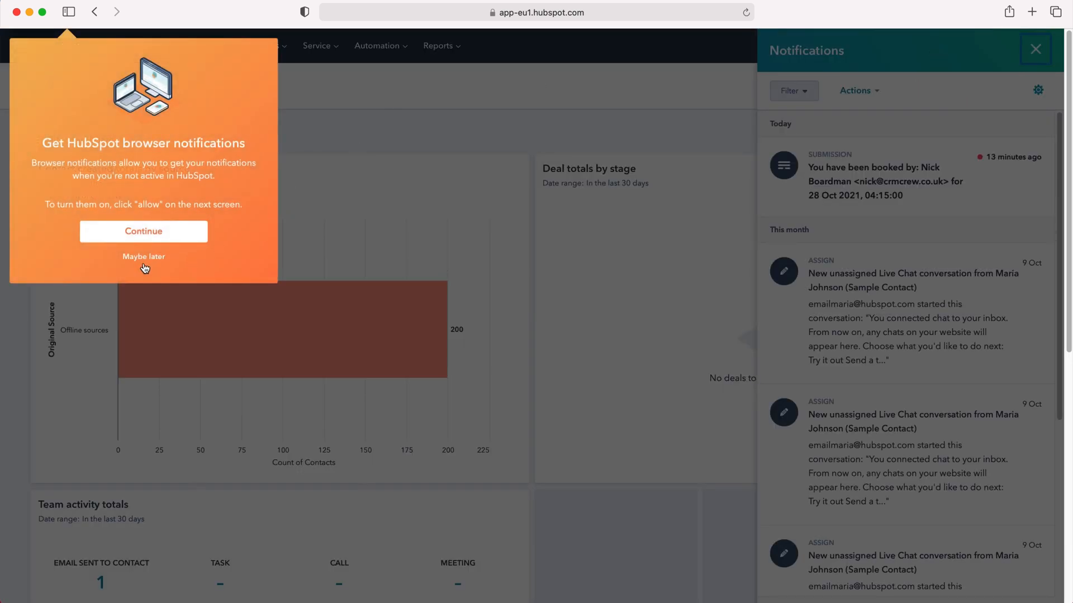
click(143, 257)
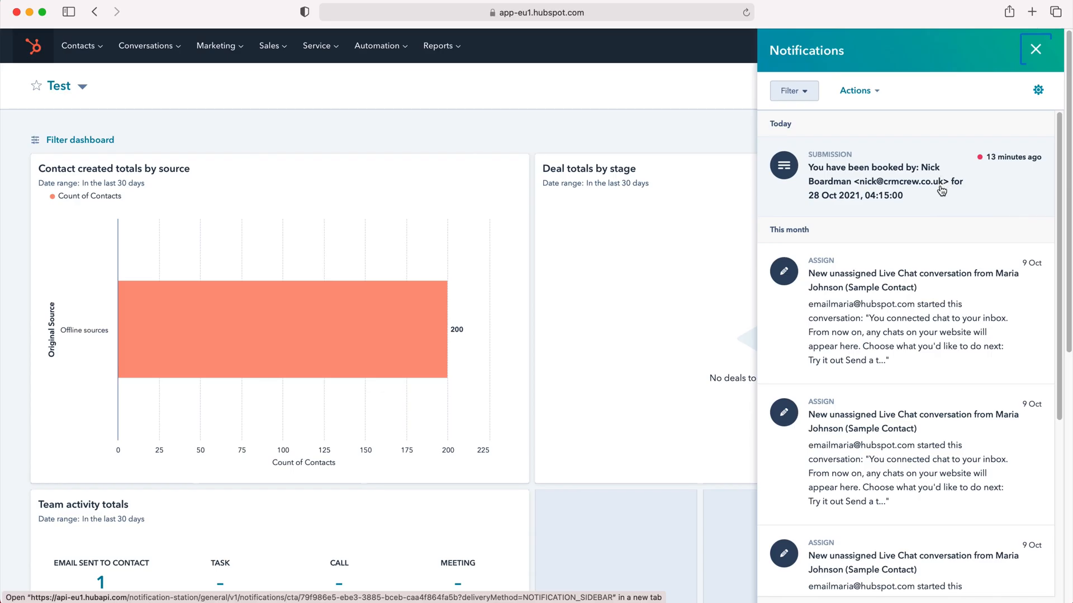
scroll(down, 3)
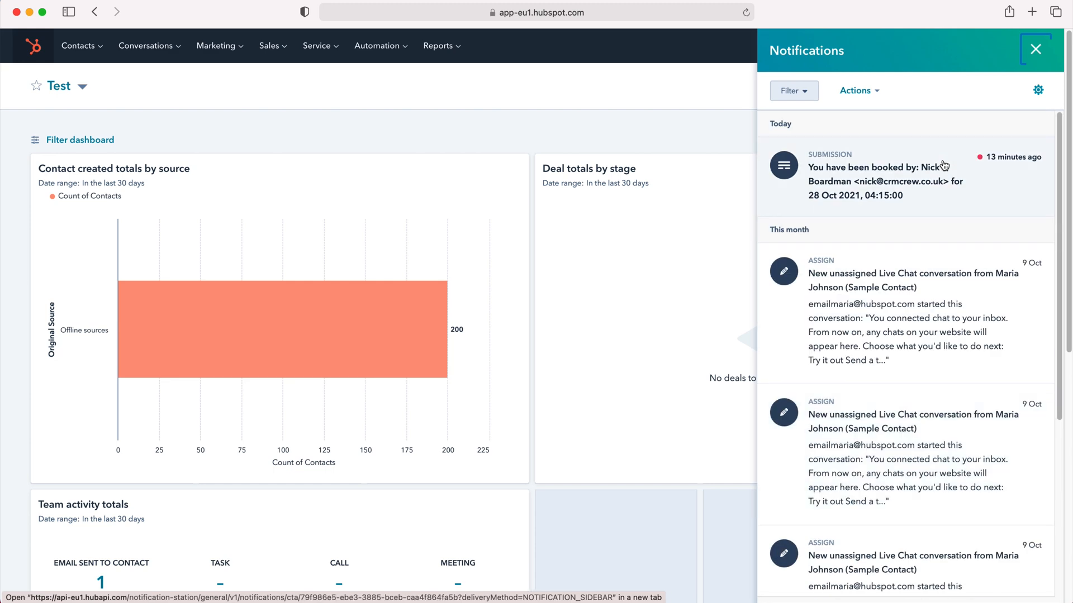
click(793, 90)
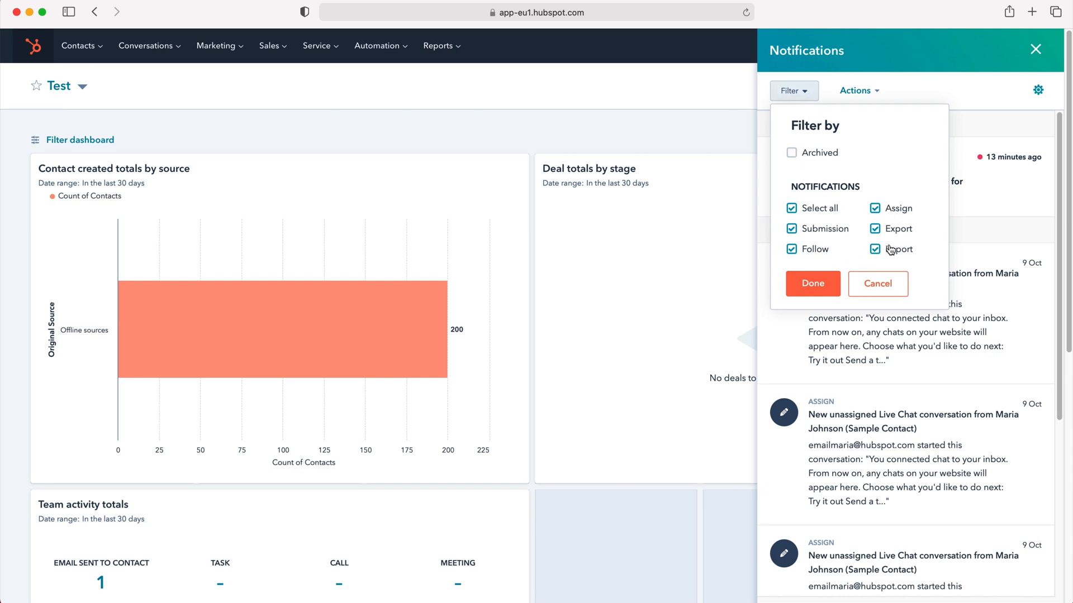
Step: Close the filter, check the Actions menu without applying, and scroll the notification list
click(811, 284)
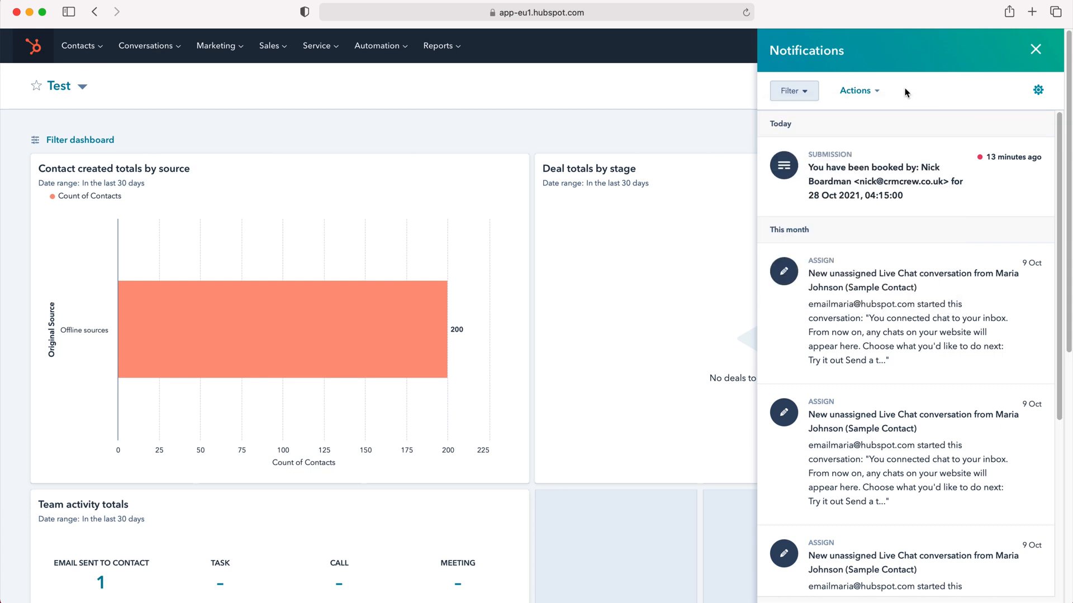
click(855, 90)
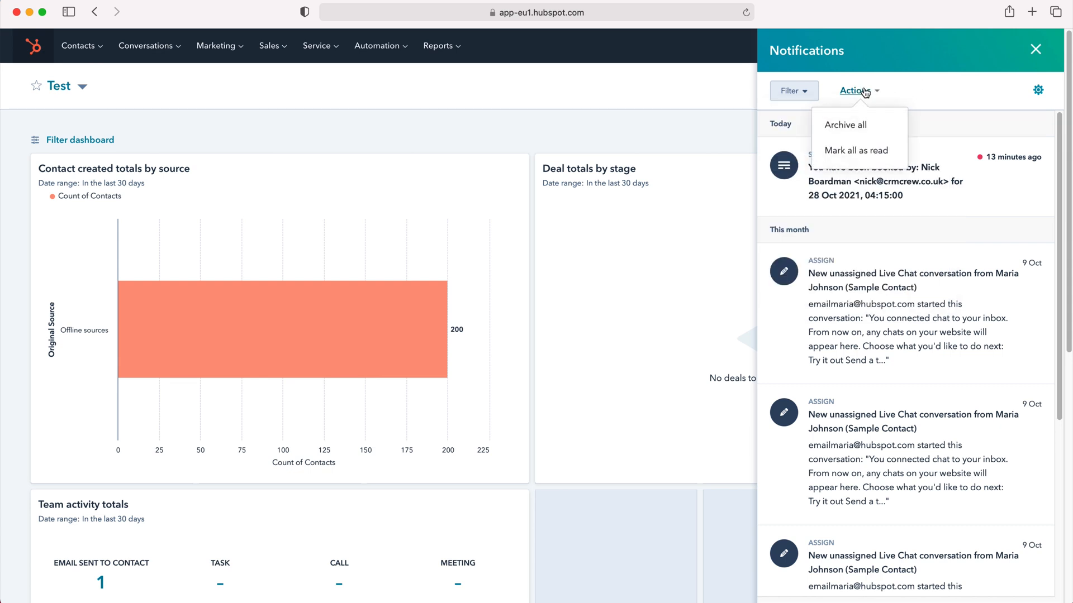
mouse_move(846, 124)
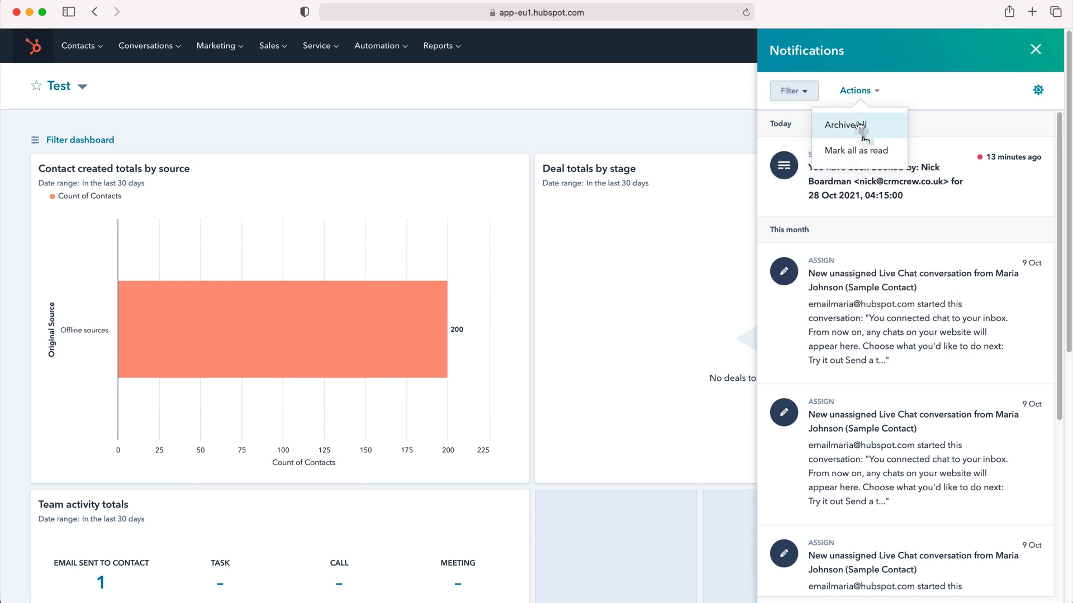
click(855, 90)
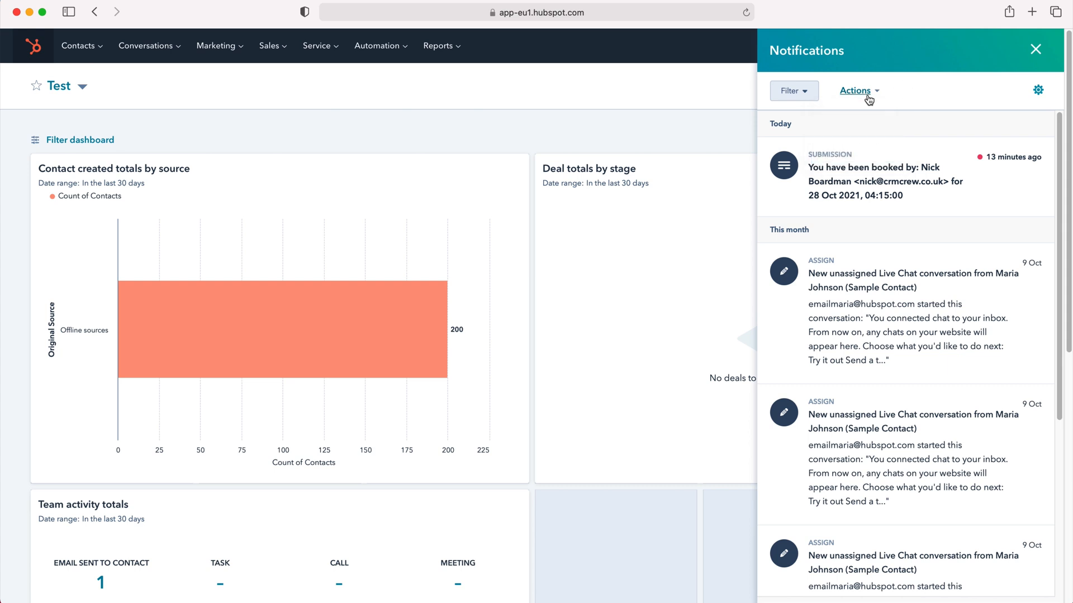
click(856, 91)
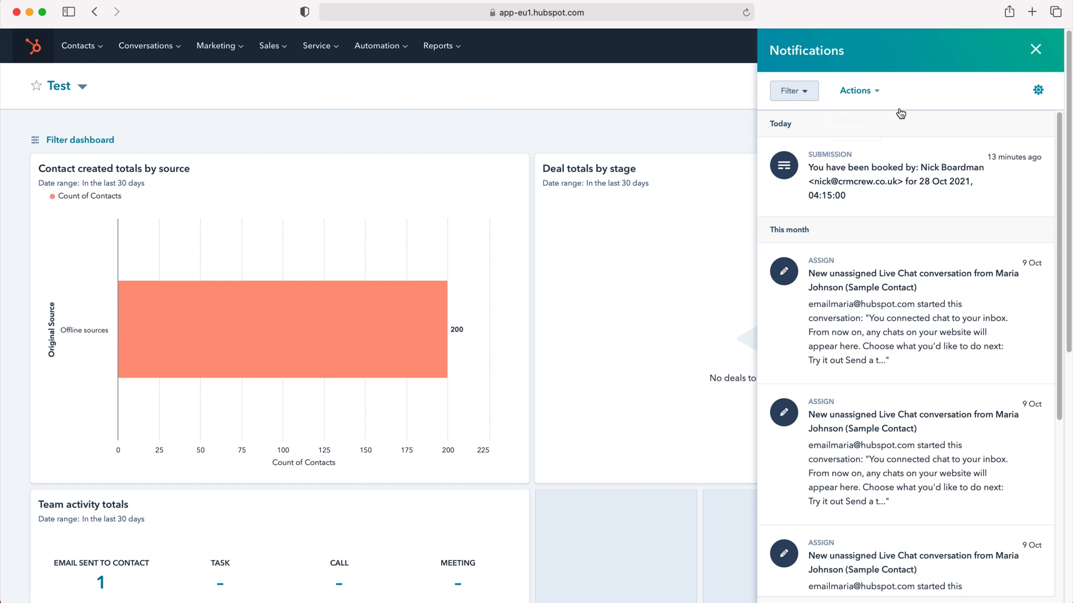
scroll(down, 3)
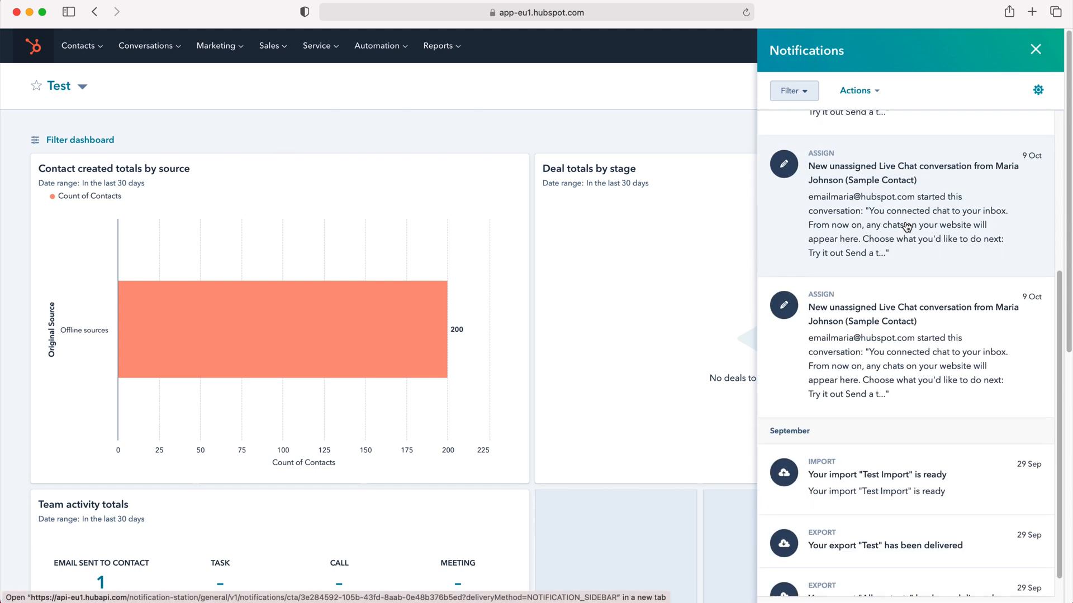
click(856, 89)
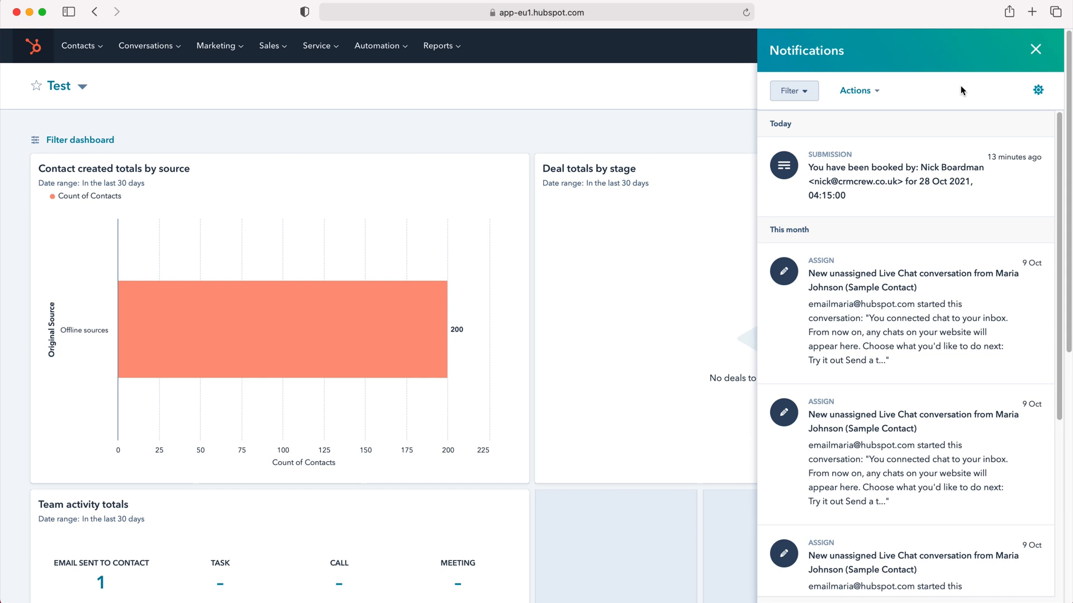
mouse_move(970, 73)
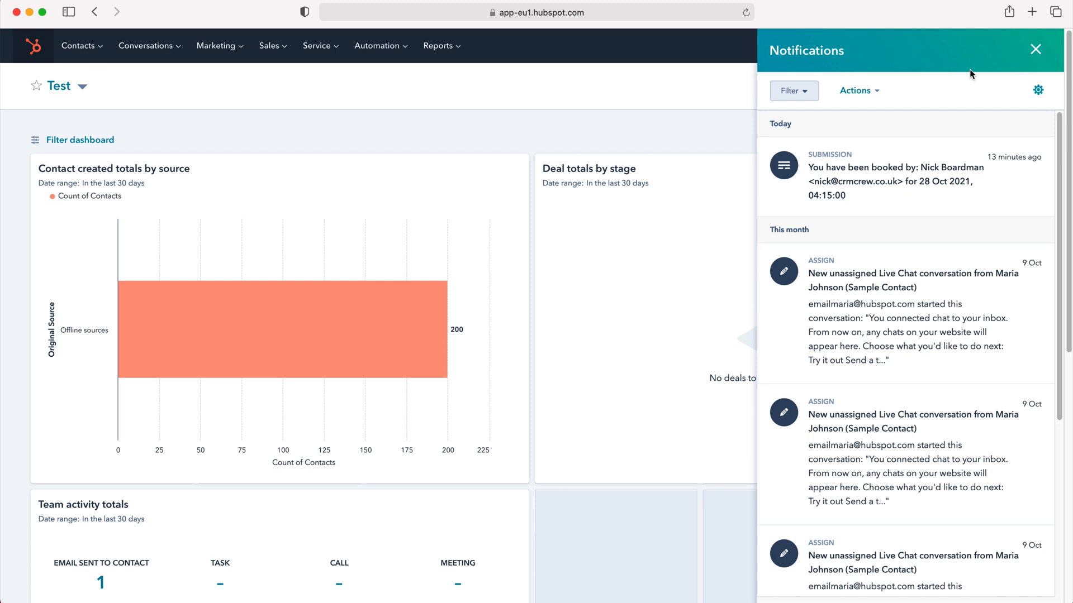
mouse_move(1038, 91)
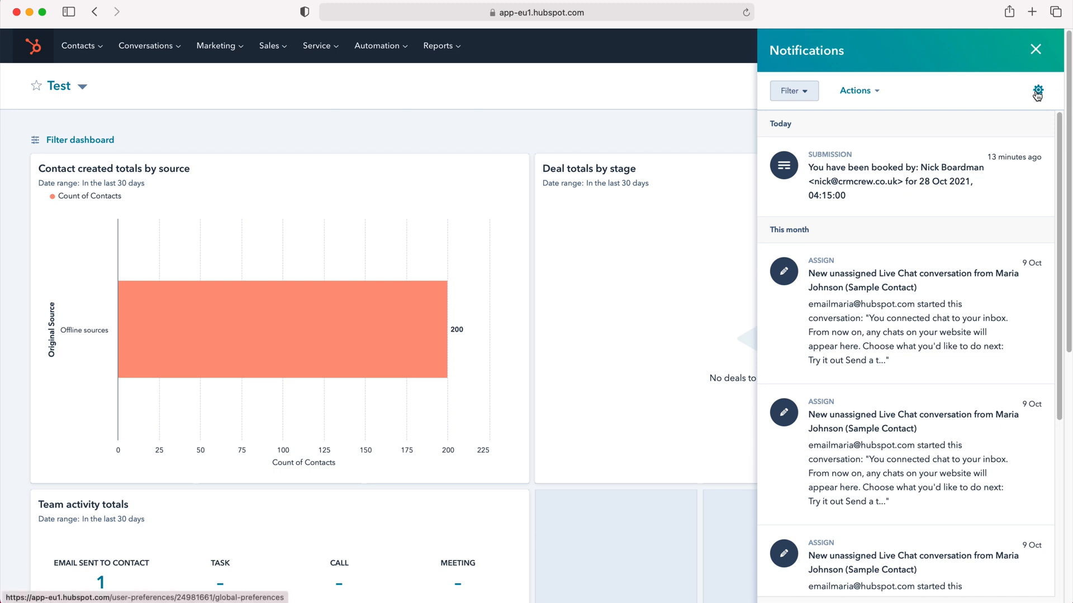
Step: Go from the notifications sidebar gear to Settings > Notifications > Email
click(1036, 92)
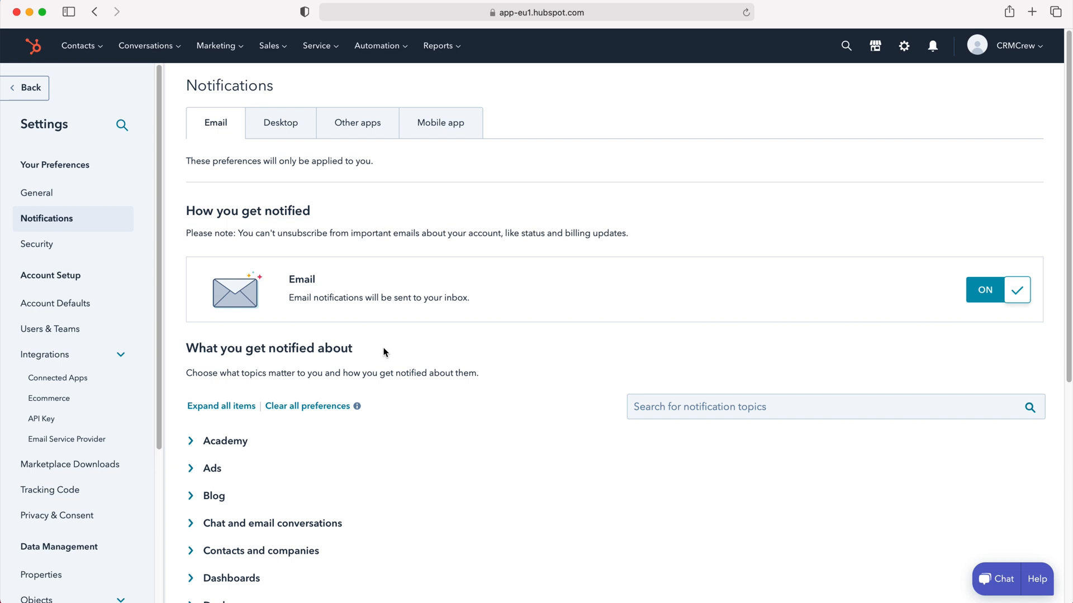
mouse_move(395, 350)
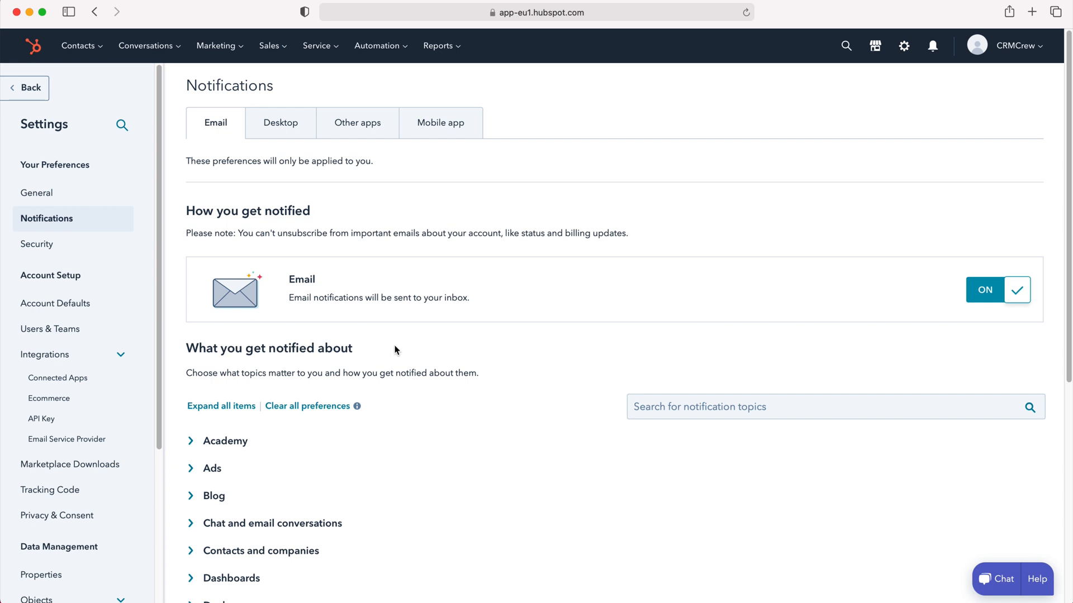
scroll(down, 3)
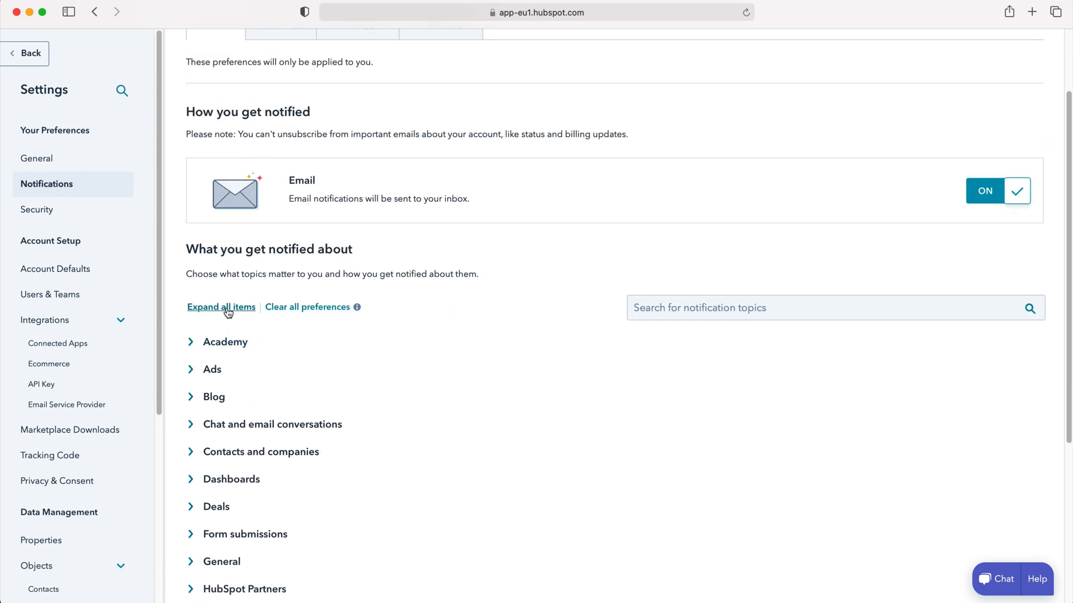
Step: Expand all notification topics and scroll down through their email options
click(220, 306)
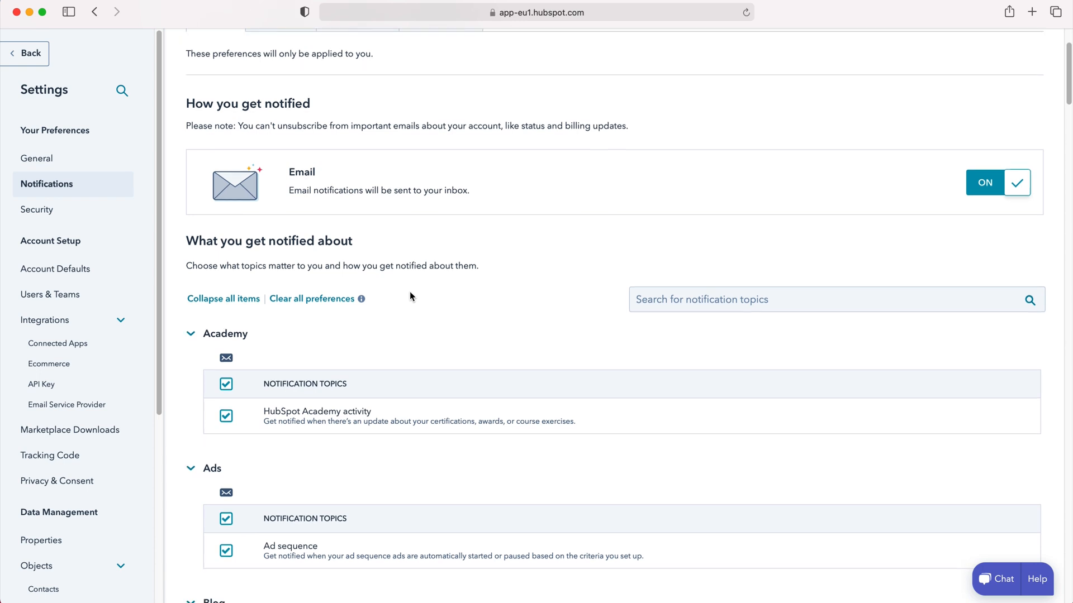
scroll(down, 3)
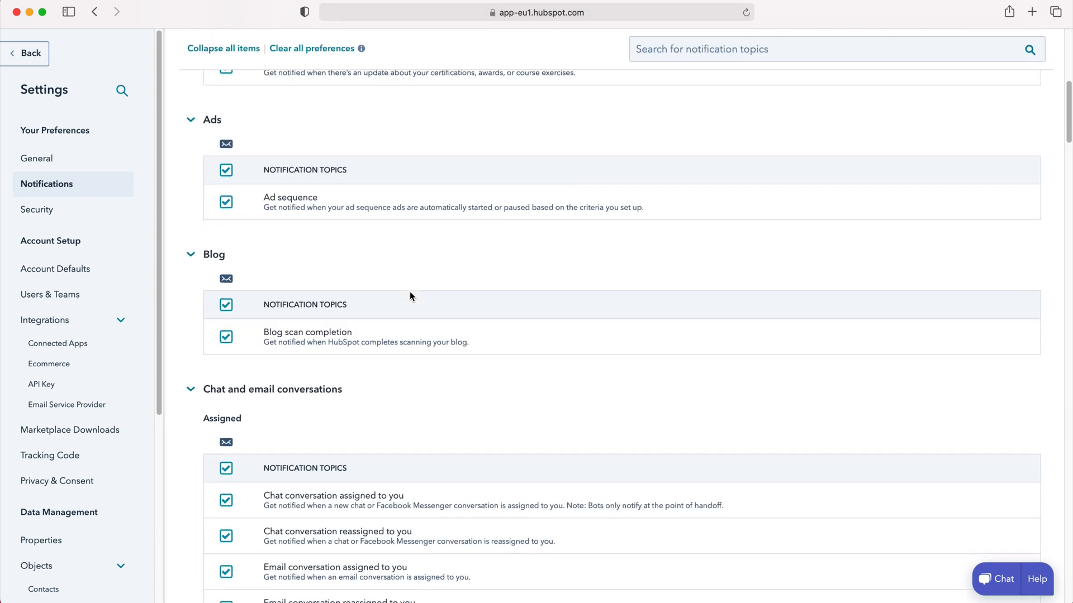
scroll(down, 3)
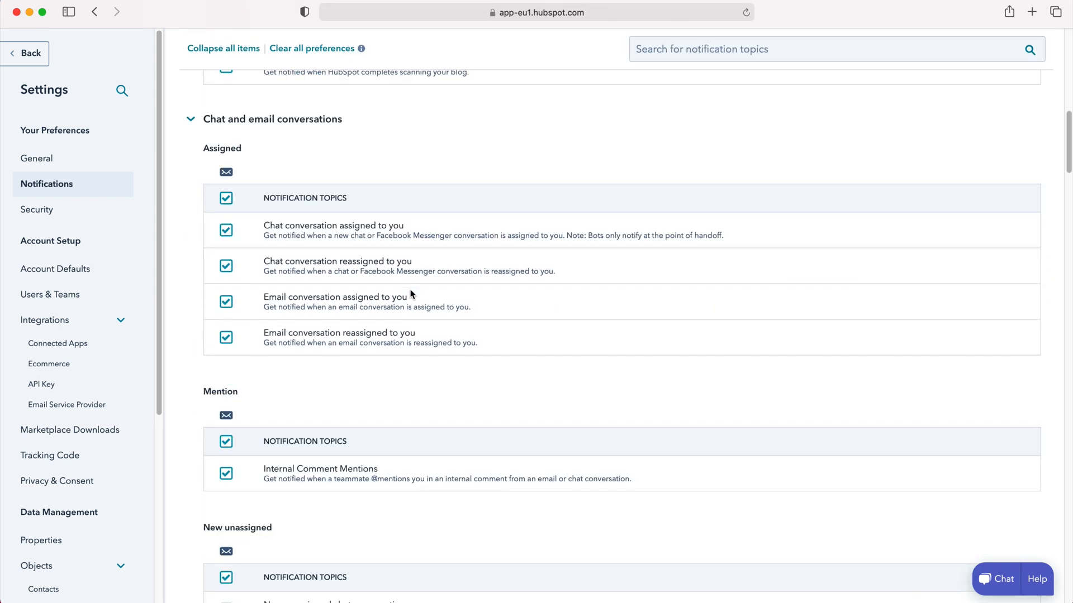
scroll(down, 3)
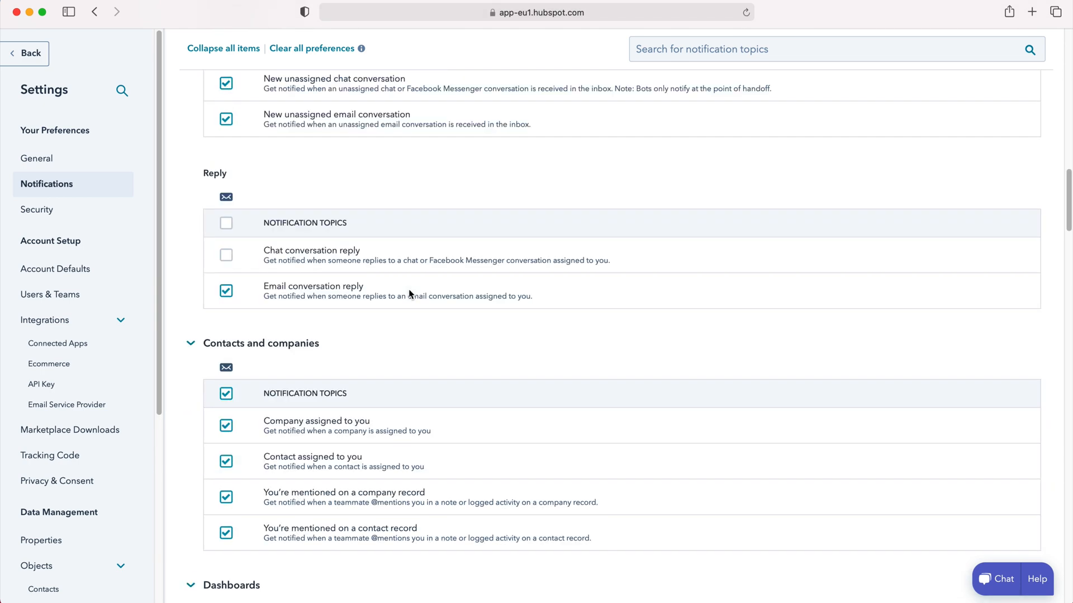
scroll(down, 3)
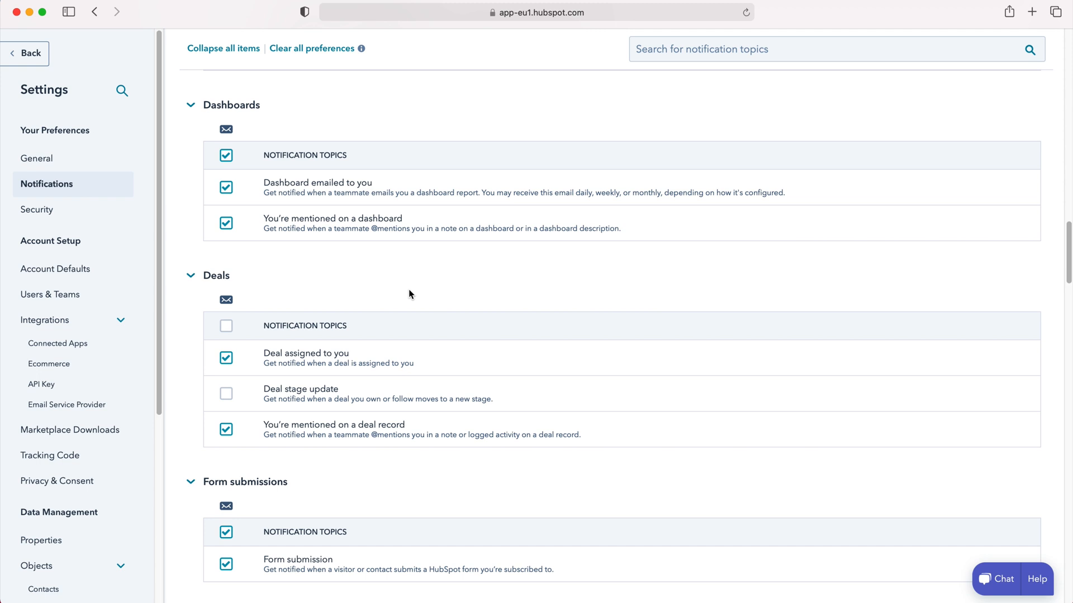
scroll(down, 3)
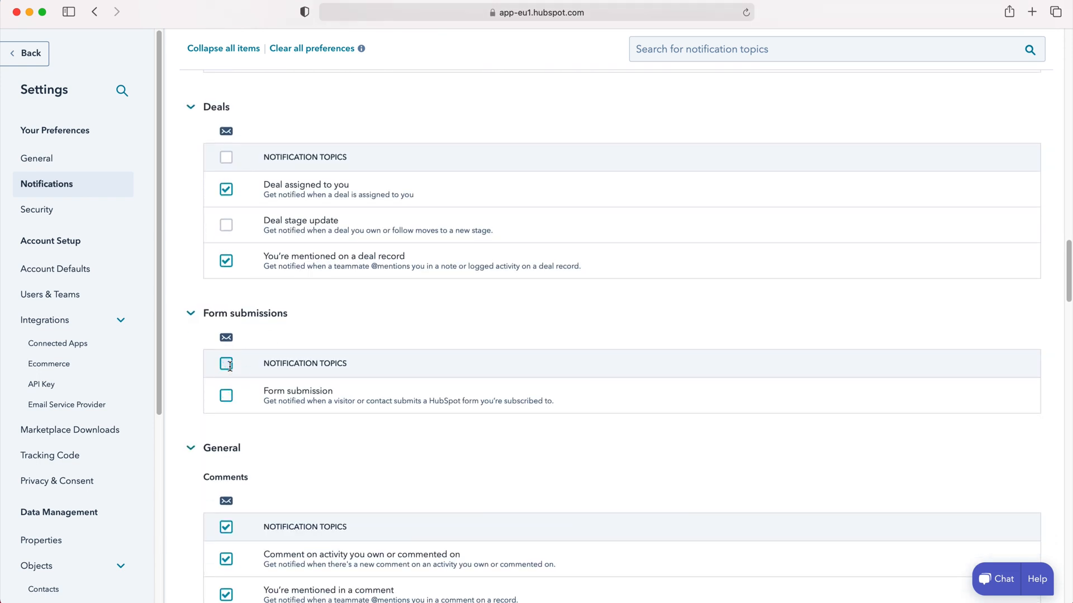
scroll(down, 3)
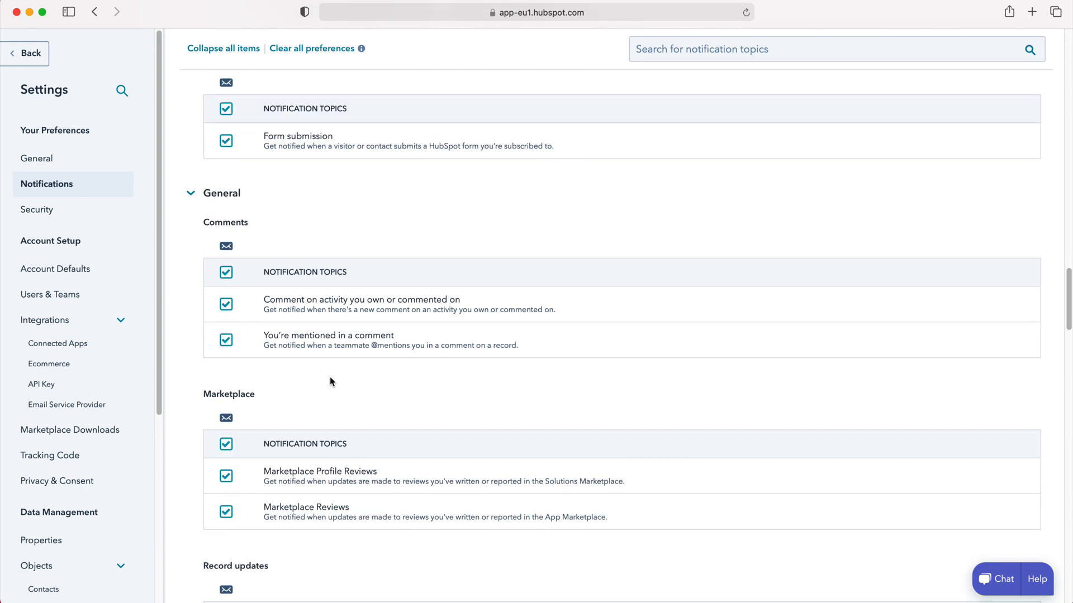
Step: Continue reviewing the remaining topics, then scroll back up toward the category headings
scroll(up, 3)
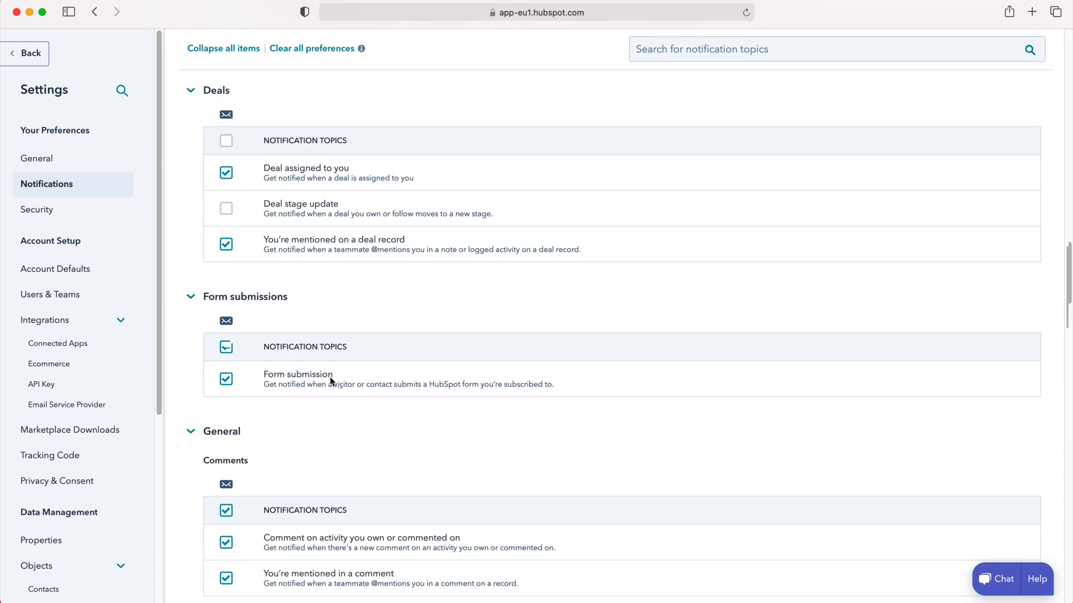
scroll(down, 3)
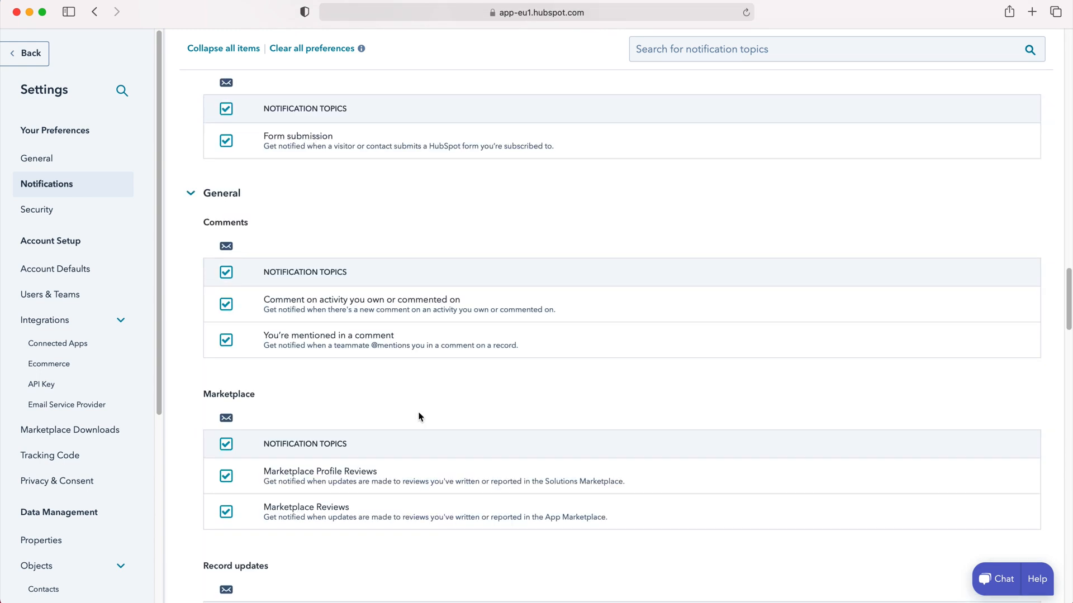
scroll(down, 3)
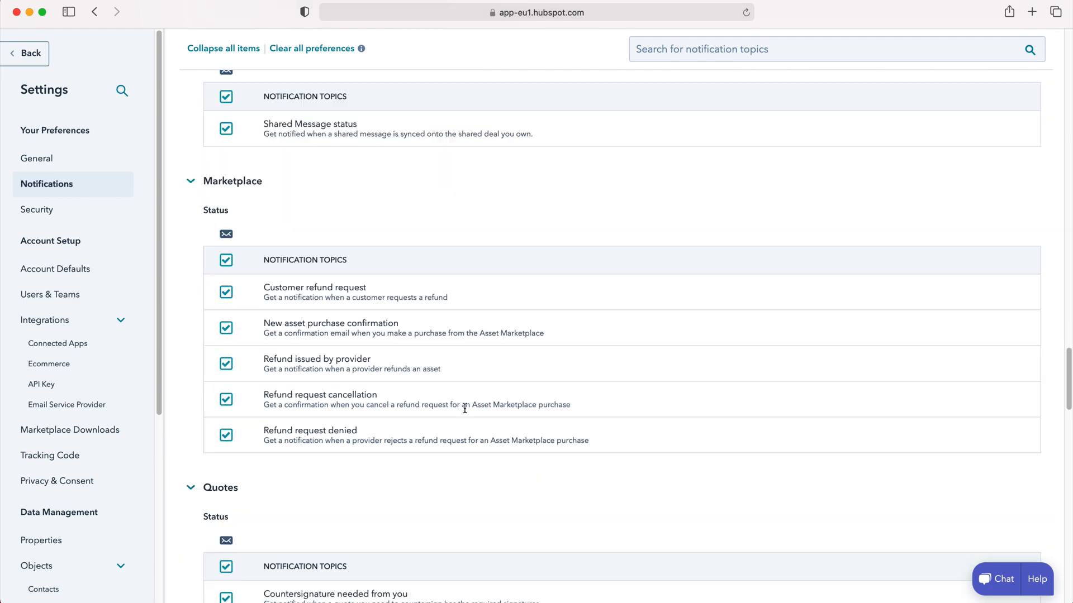
scroll(down, 3)
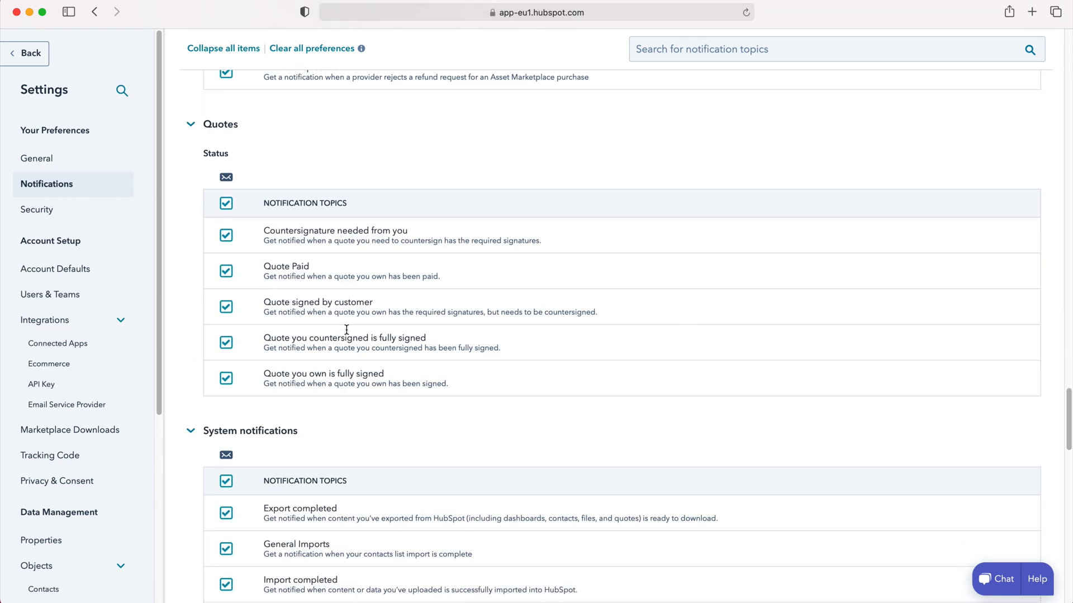
scroll(down, 3)
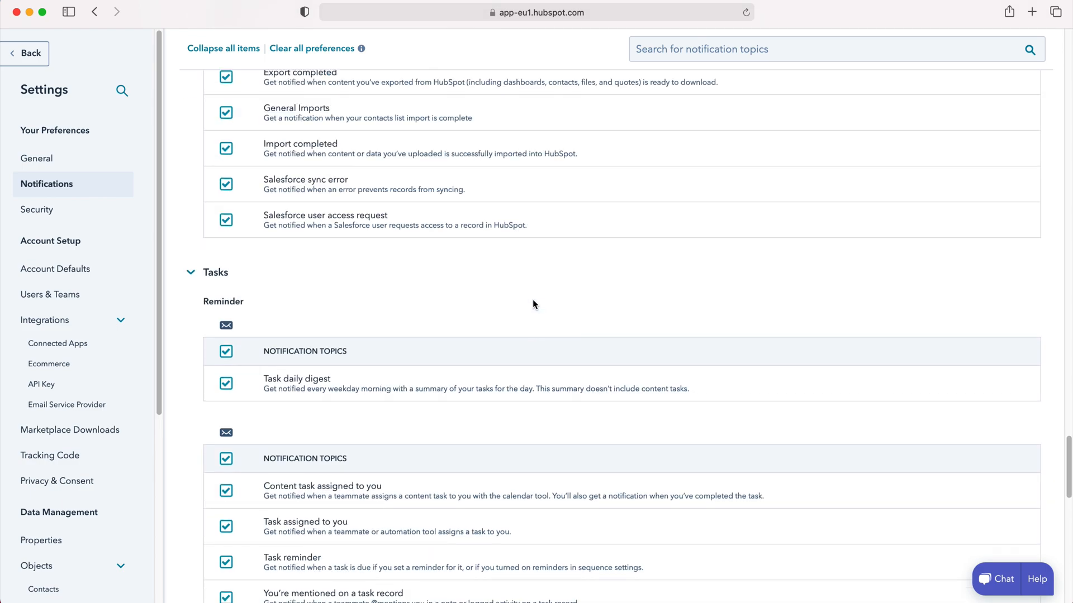
scroll(up, 3)
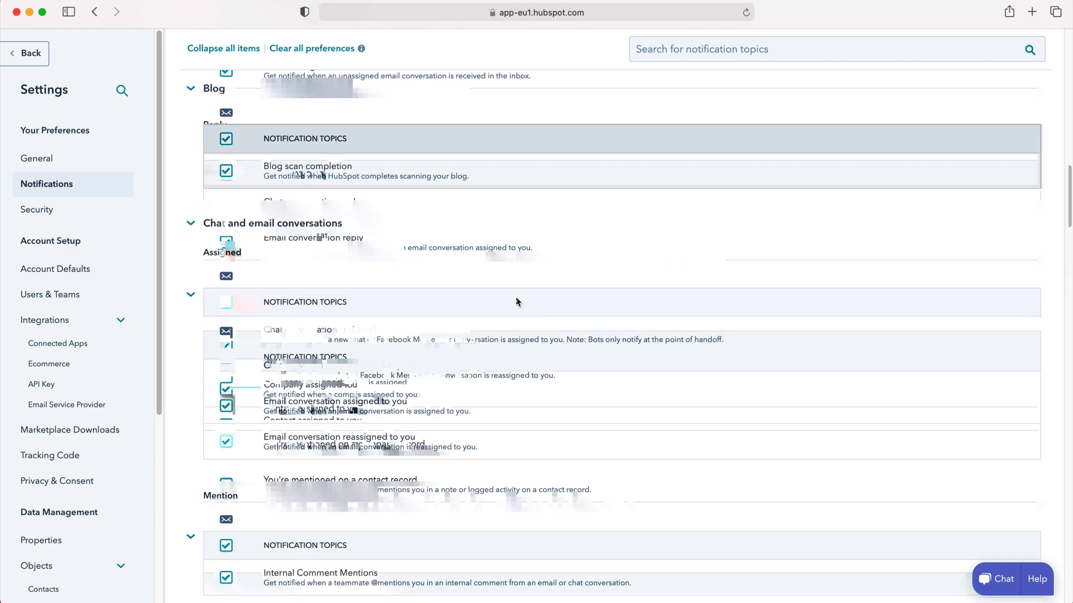
scroll(up, 3)
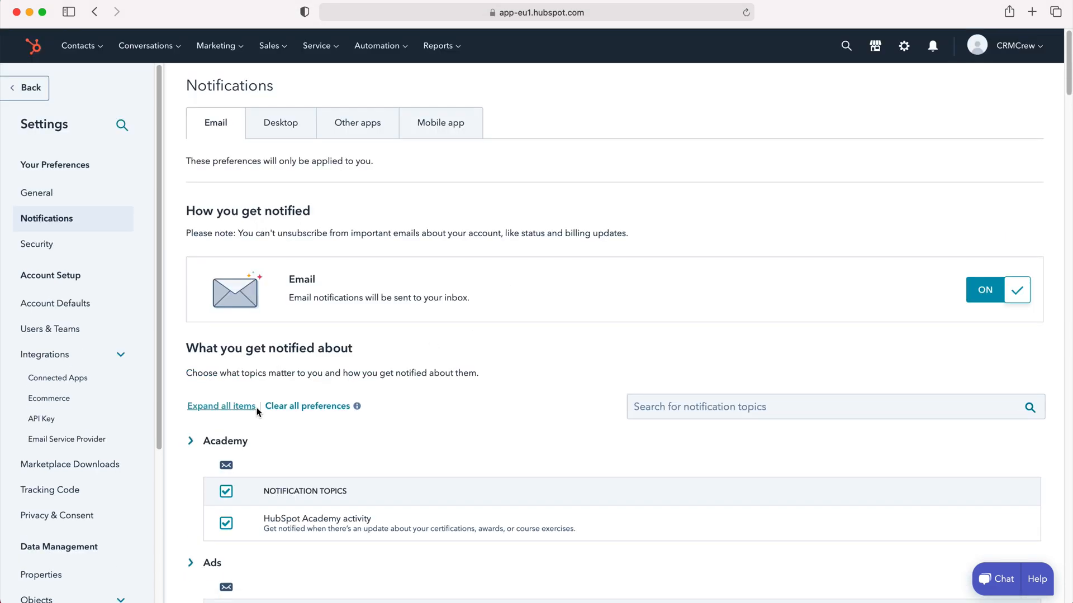
Step: Scroll the notification settings back to the top above the collapsed categories
scroll(down, 3)
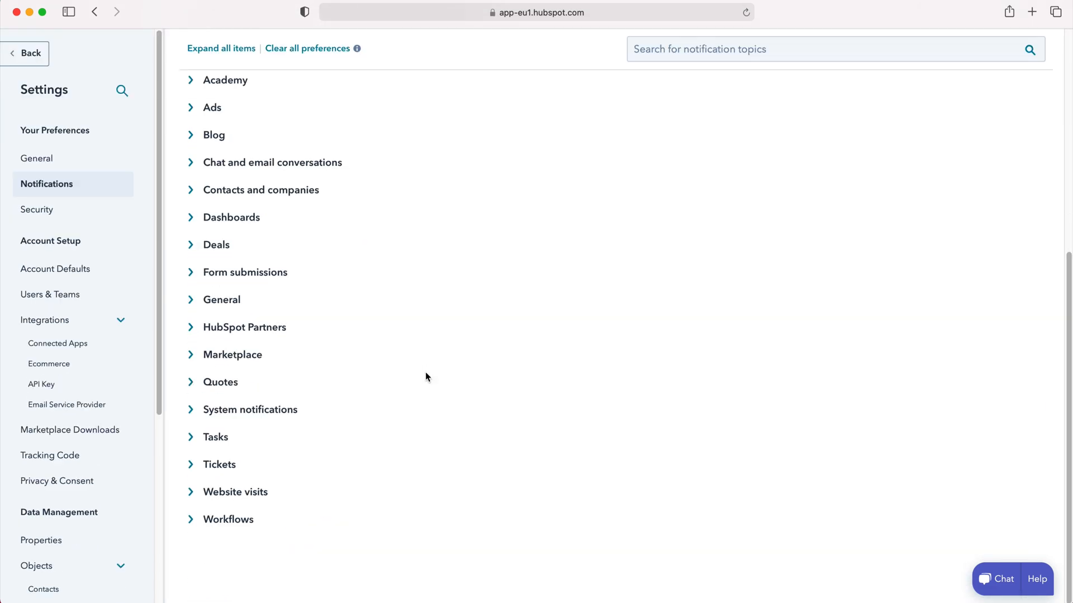
scroll(up, 3)
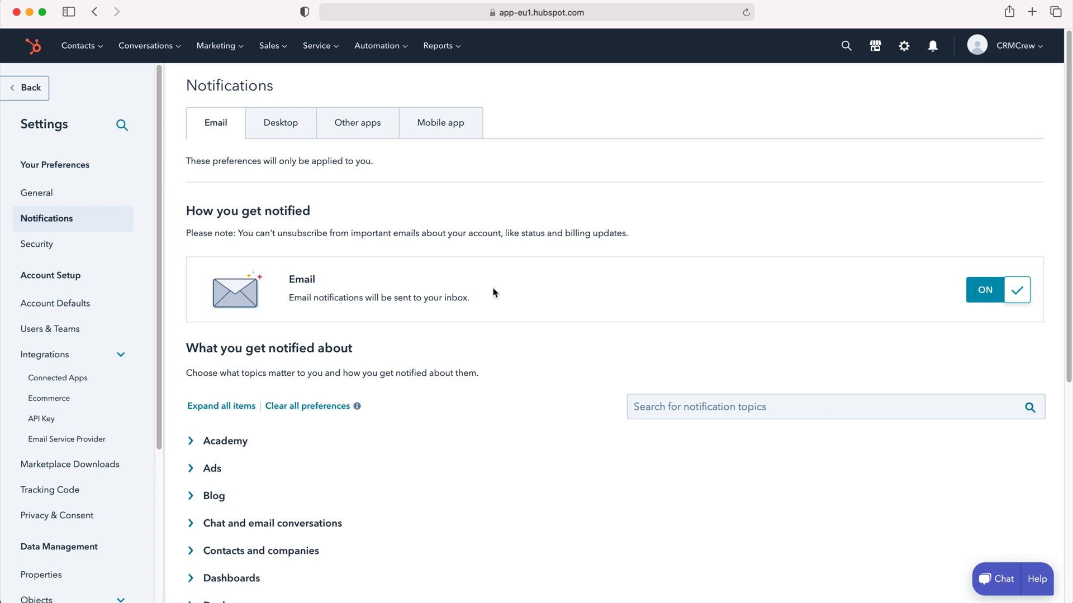
mouse_move(480, 269)
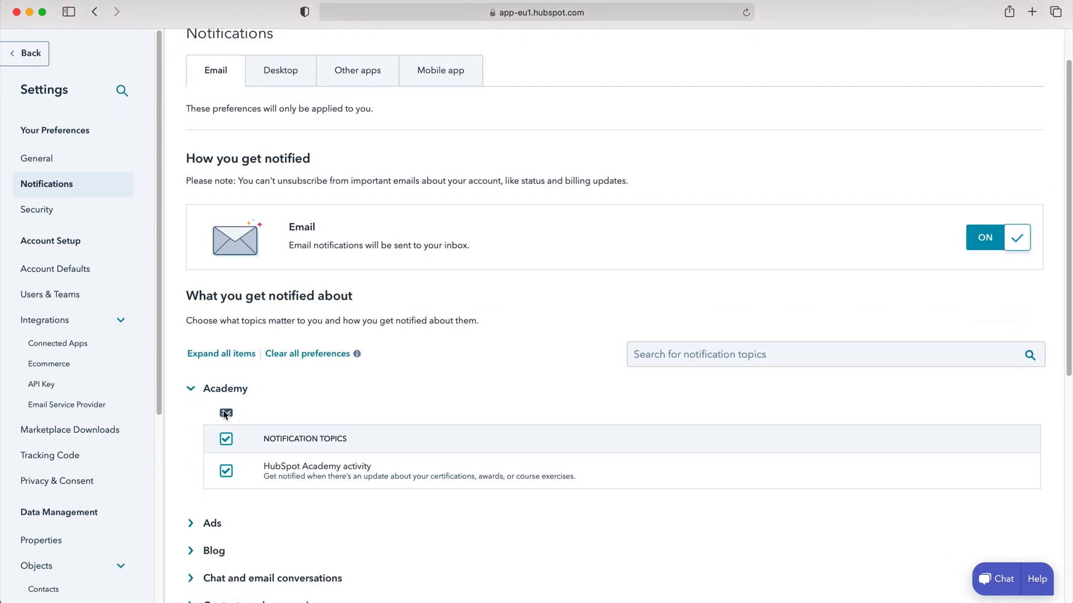
Step: Untick HubSpot Academy activity email notifications and fold the Academy section
click(225, 437)
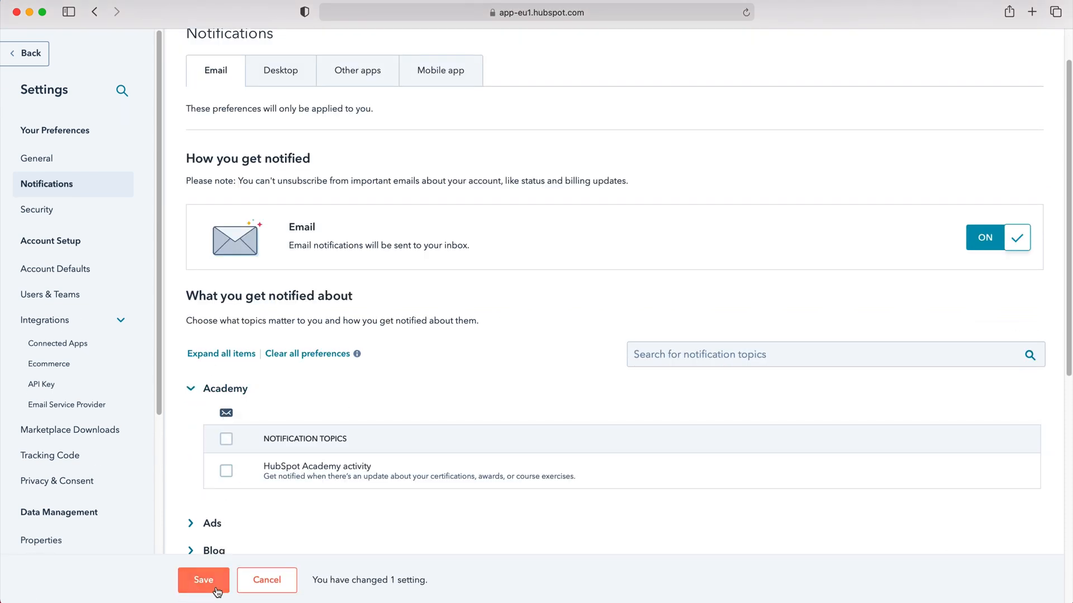
click(190, 389)
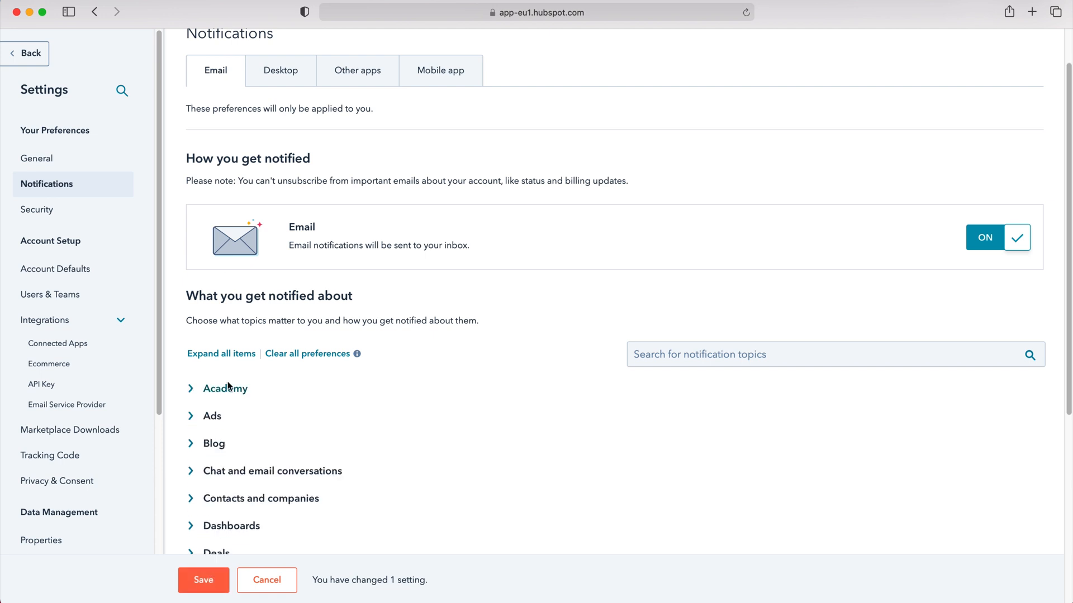
mouse_move(522, 293)
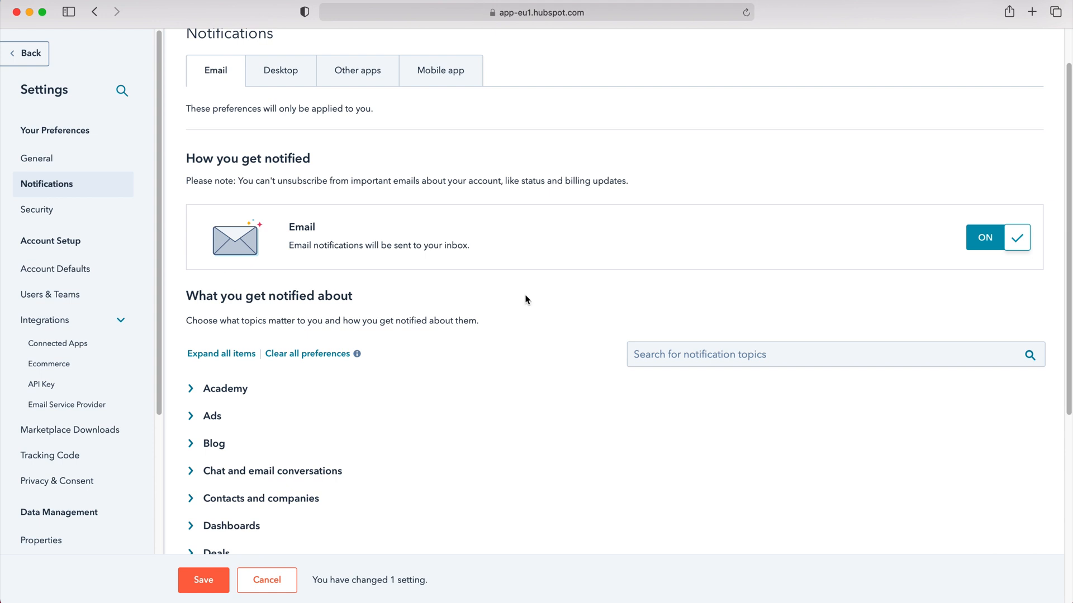
mouse_move(501, 338)
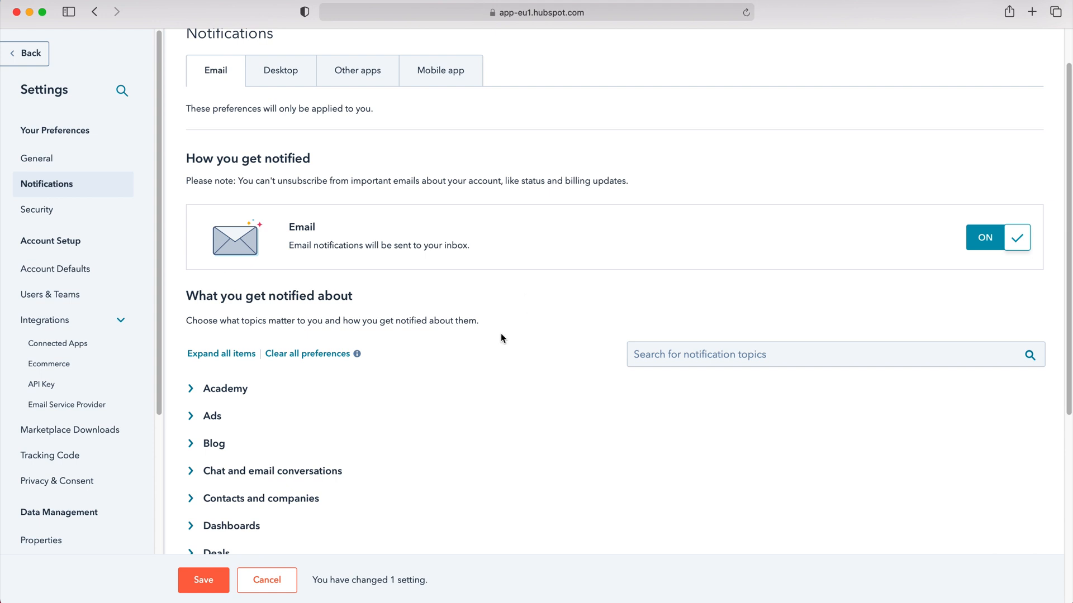